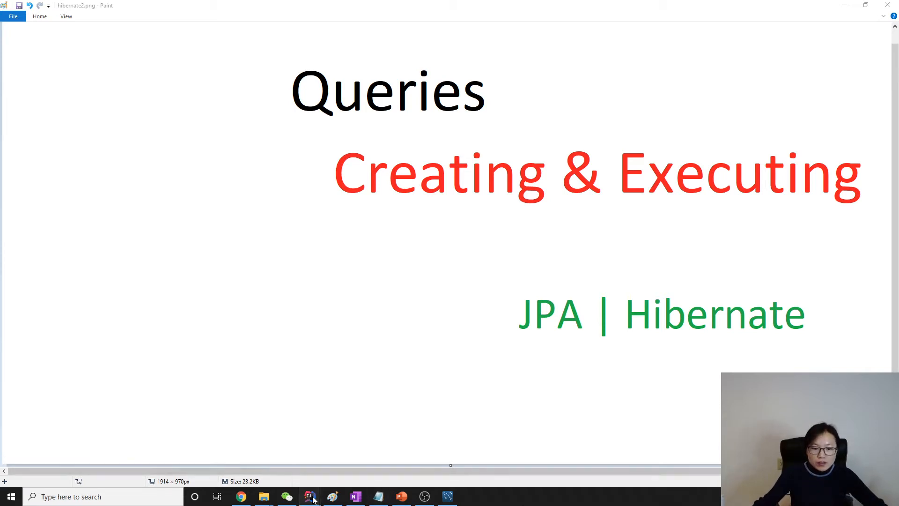
Step: Open Person and Address from xing.rujuan.queries and review their fields and one-to-one mapping
{"action": "left_click", "coordinate": [309, 497]}
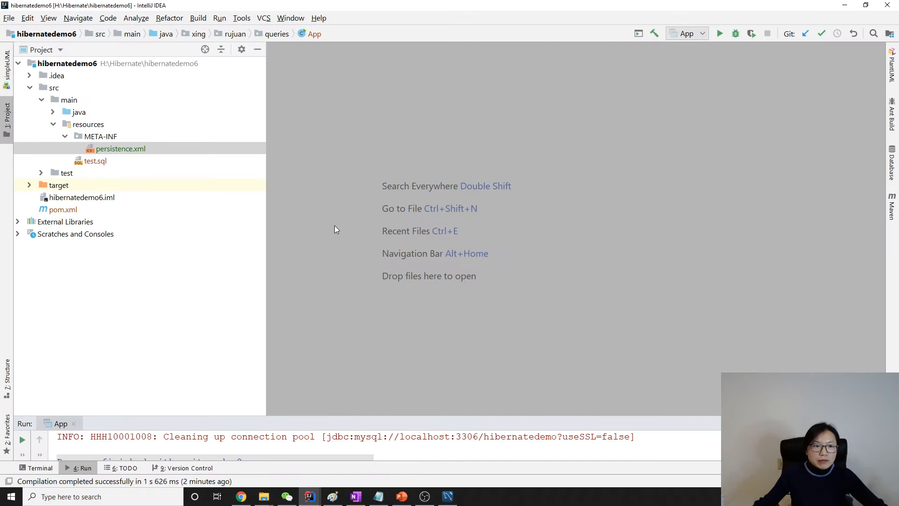
{"action": "left_click", "coordinate": [52, 112]}
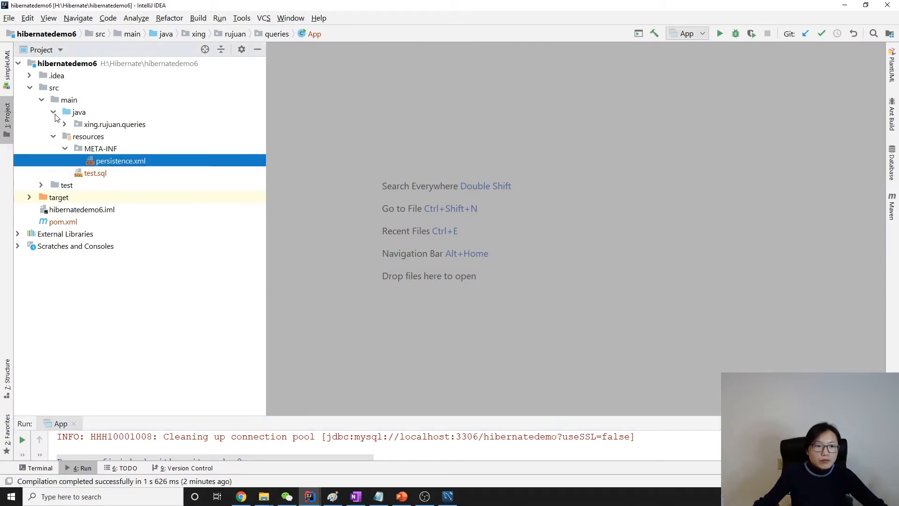
{"action": "left_click", "coordinate": [64, 123]}
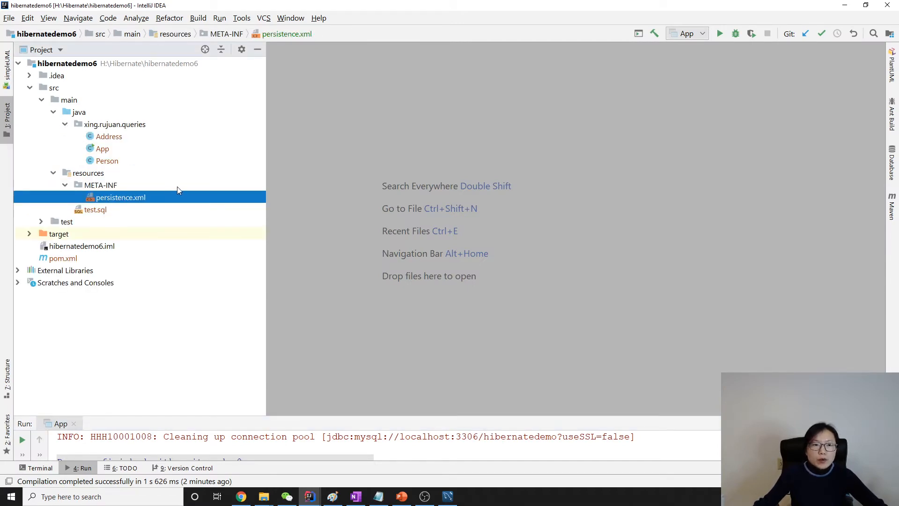
{"action": "double_click", "coordinate": [107, 161]}
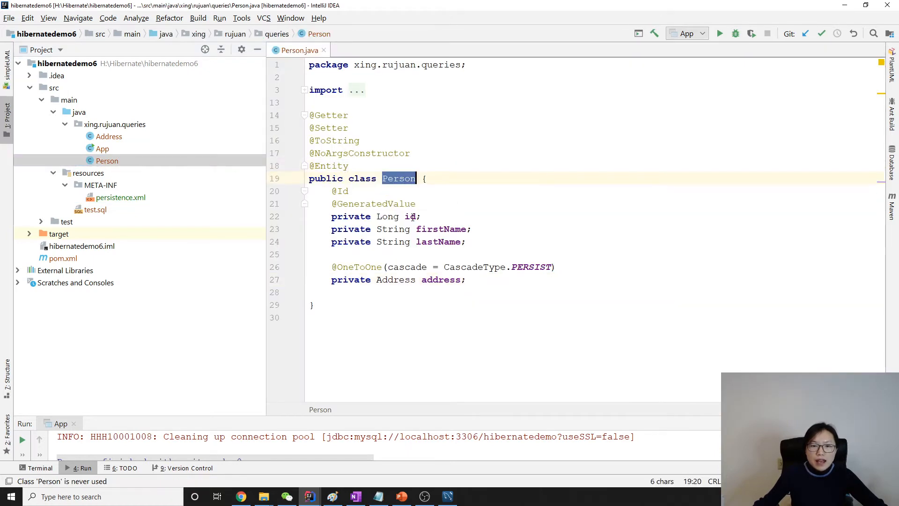
{"action": "mouse_move", "coordinate": [395, 280]}
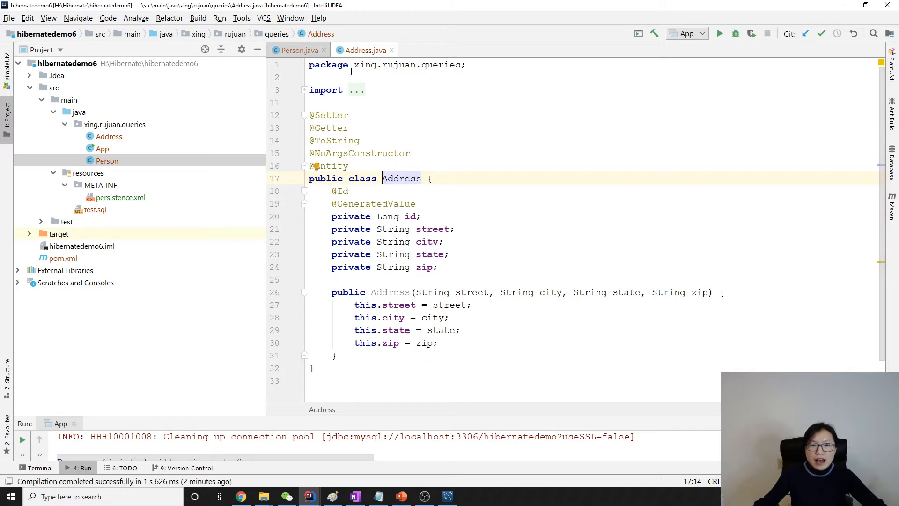
{"action": "left_click", "coordinate": [298, 51]}
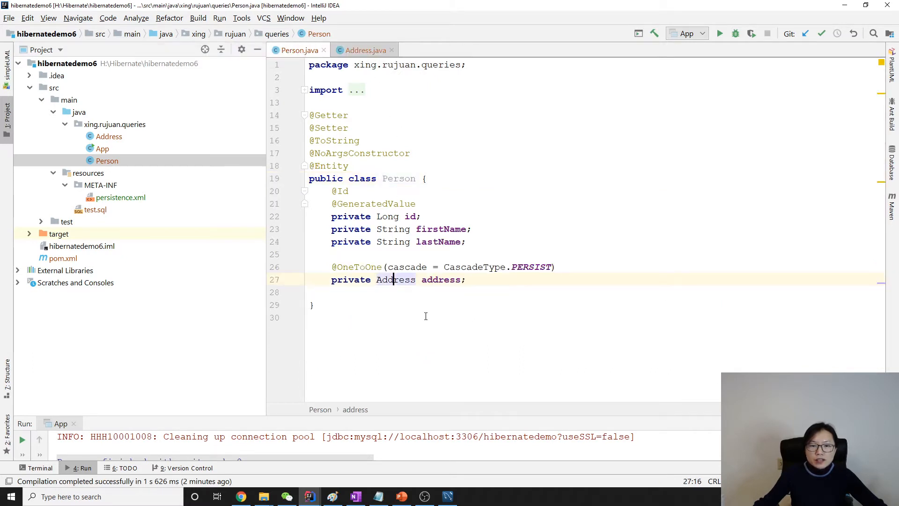
{"action": "mouse_move", "coordinate": [395, 279]}
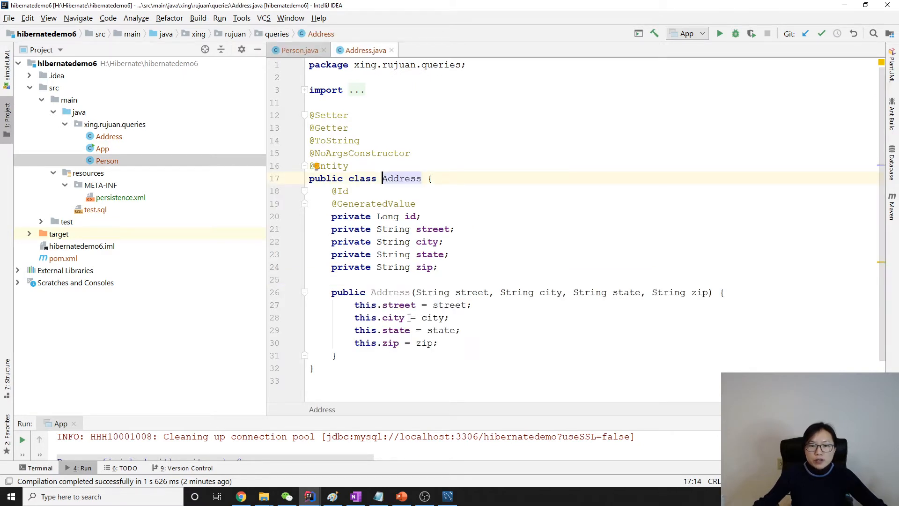
{"action": "left_click", "coordinate": [299, 50]}
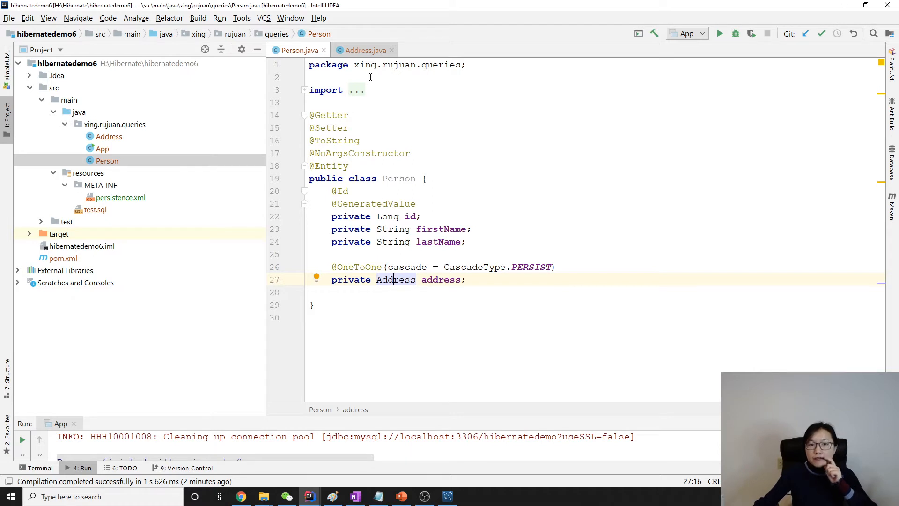
{"action": "double_click", "coordinate": [399, 179]}
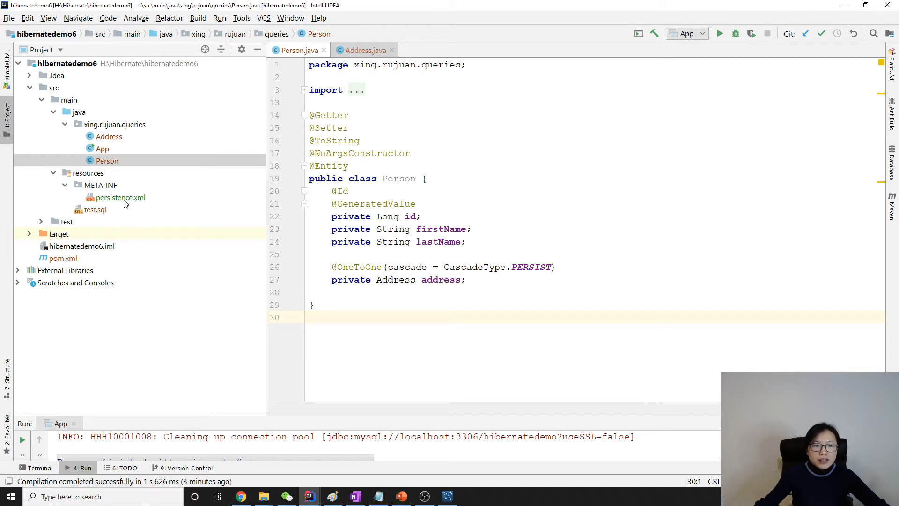
Step: Check the test.sql import-files value in persistence.xml, then open test.sql's insert statements
{"action": "double_click", "coordinate": [121, 197]}
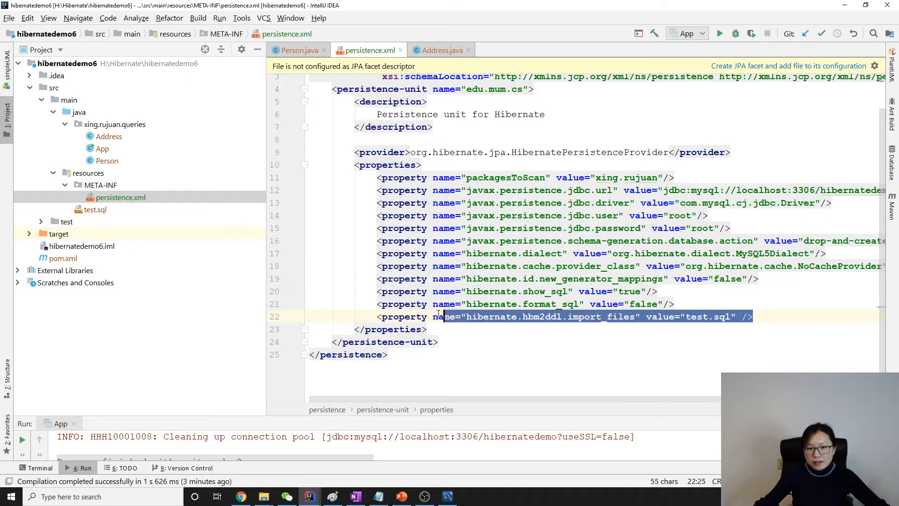
{"action": "left_click", "coordinate": [401, 316]}
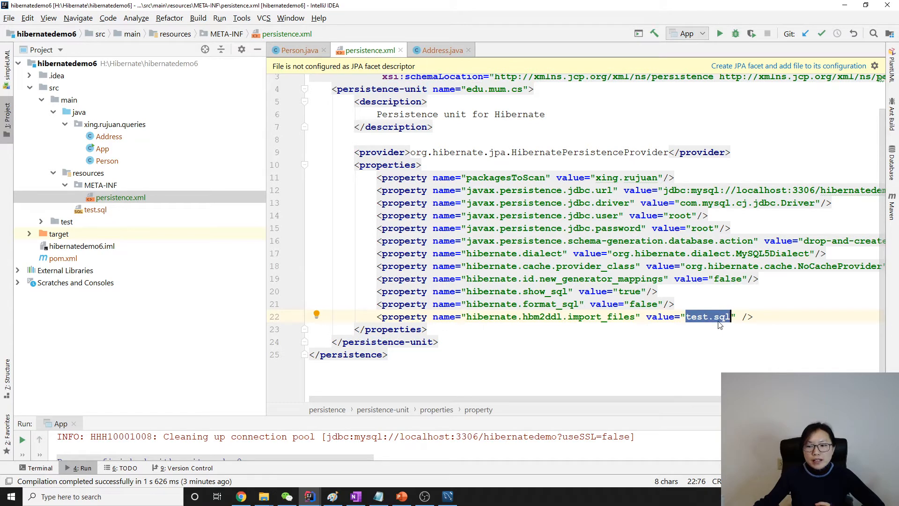
{"action": "double_click", "coordinate": [95, 209]}
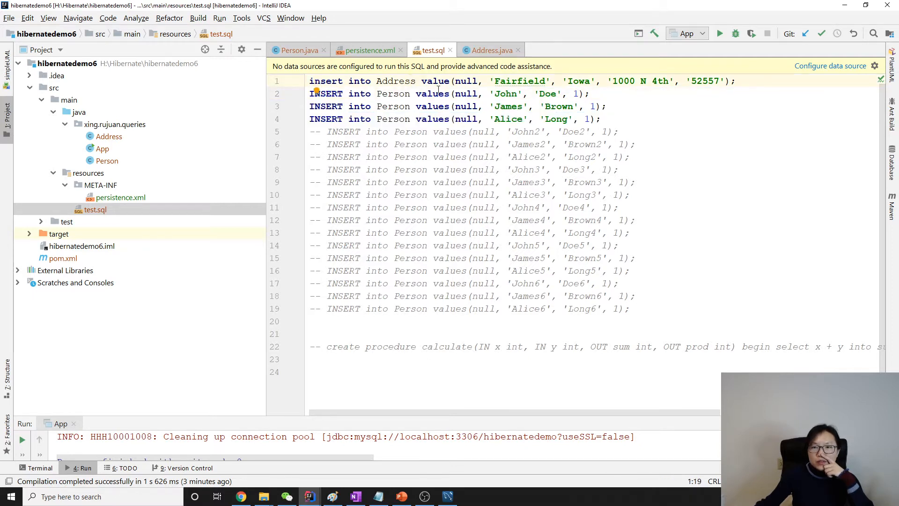
{"action": "left_click", "coordinate": [397, 81]}
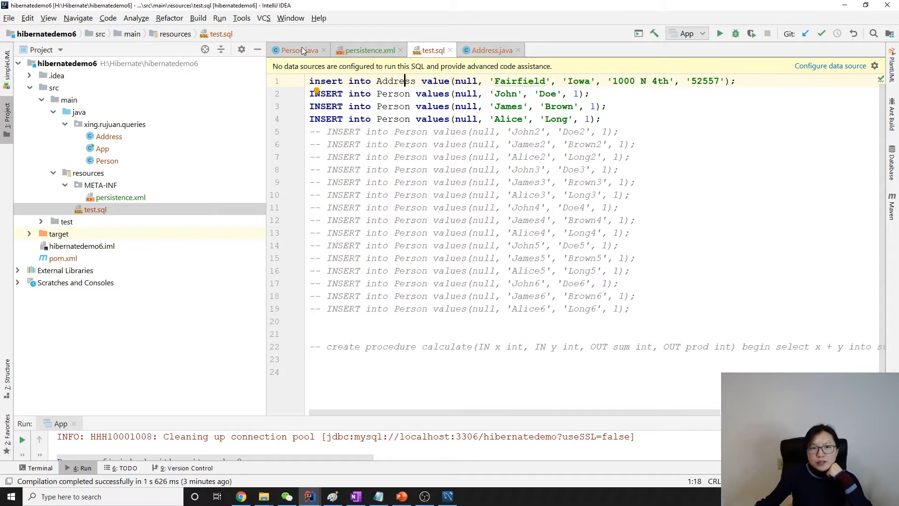
{"action": "left_click", "coordinate": [294, 50]}
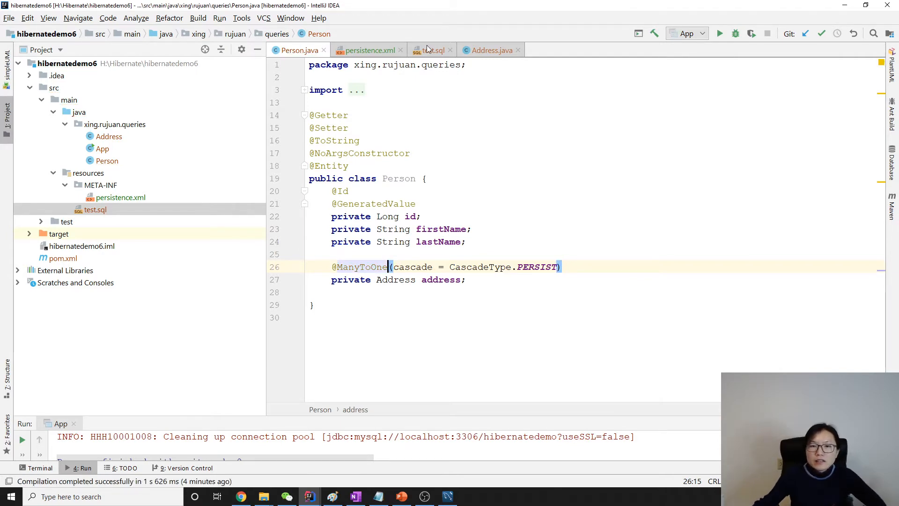
{"action": "left_click", "coordinate": [431, 50]}
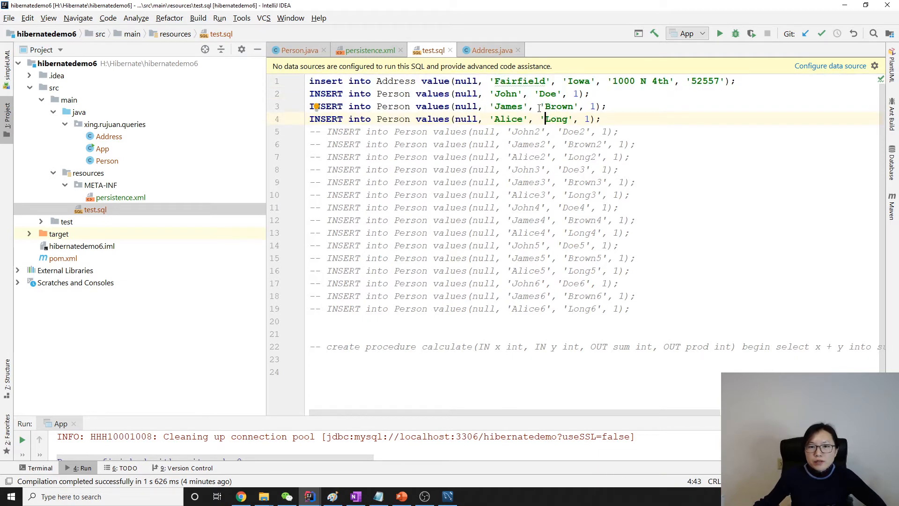
{"action": "left_click", "coordinate": [394, 81]}
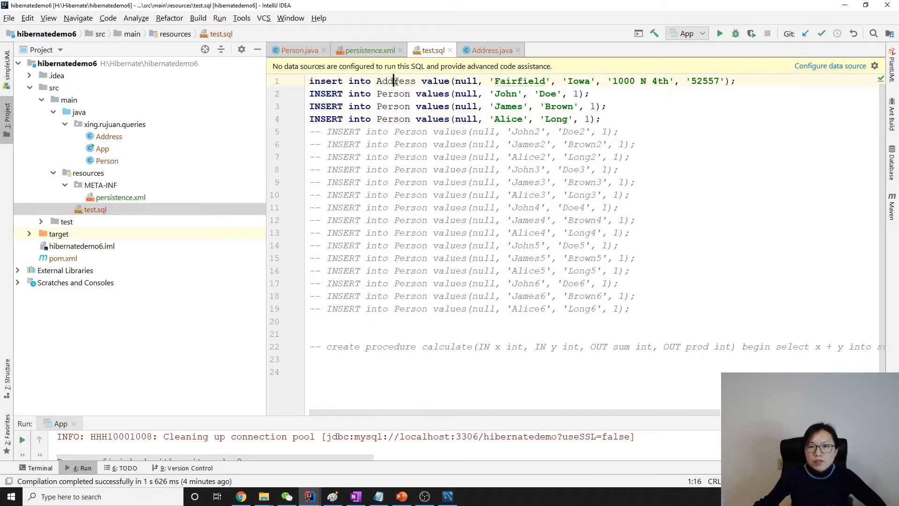
{"action": "double_click", "coordinate": [396, 81]}
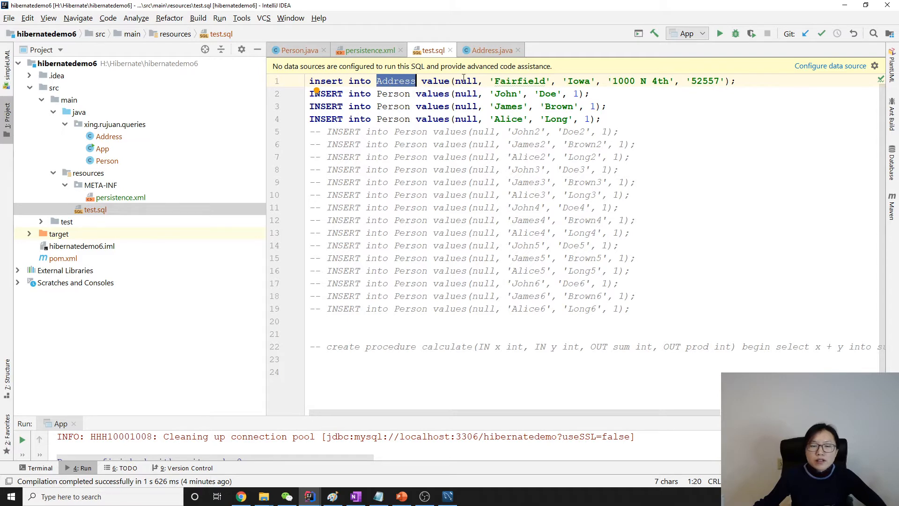
{"action": "left_click", "coordinate": [297, 50]}
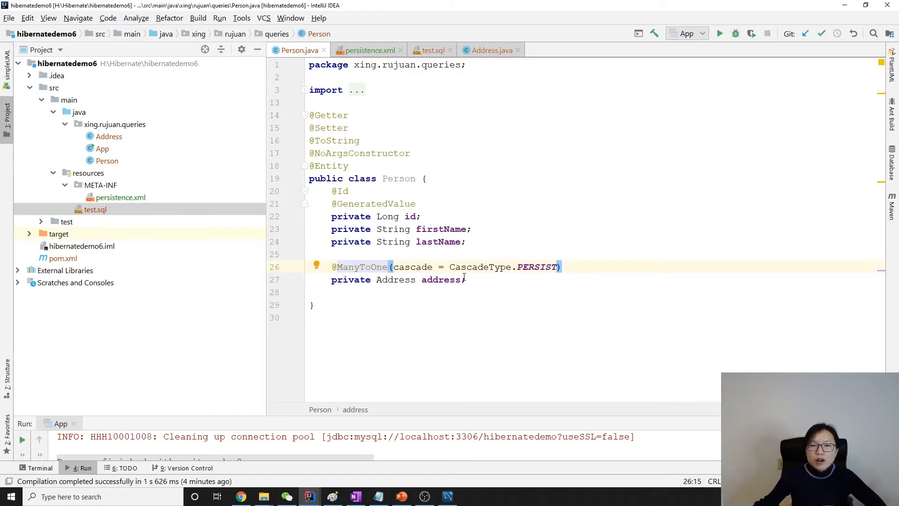
{"action": "left_click", "coordinate": [429, 50]}
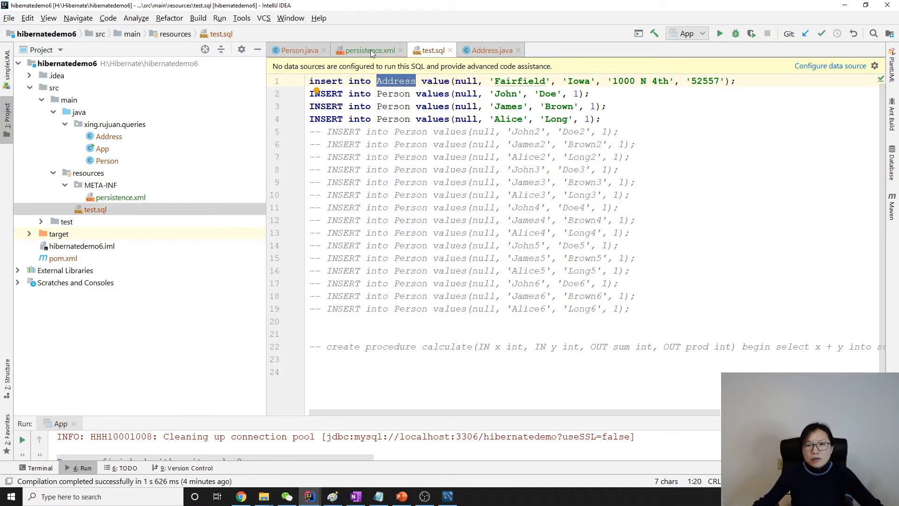
Step: Review persistence.xml's import-file and generator-mapping properties, then return to App's createQuery method
{"action": "left_click", "coordinate": [366, 50]}
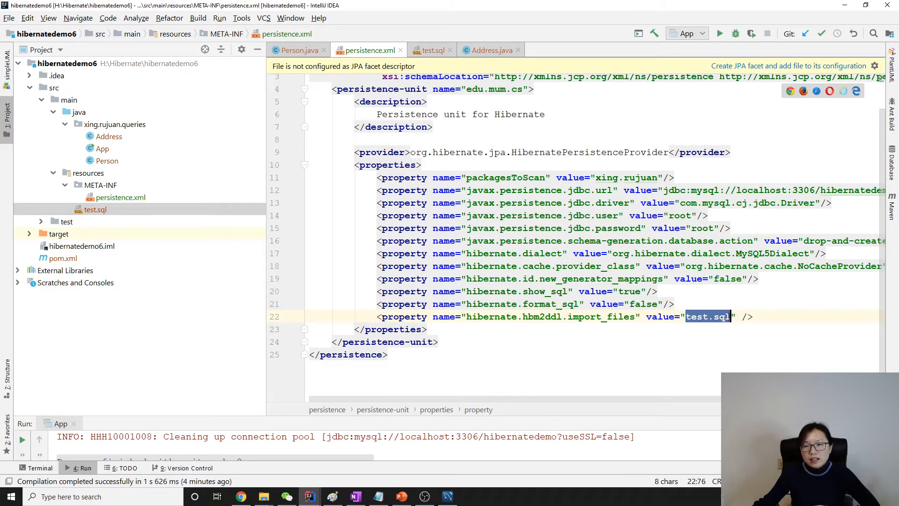
{"action": "left_click", "coordinate": [431, 50]}
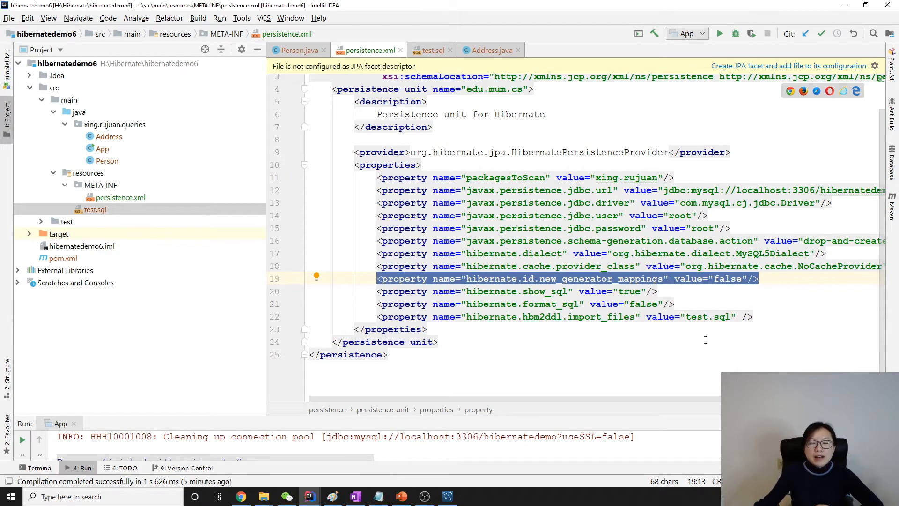
{"action": "mouse_move", "coordinate": [707, 332]}
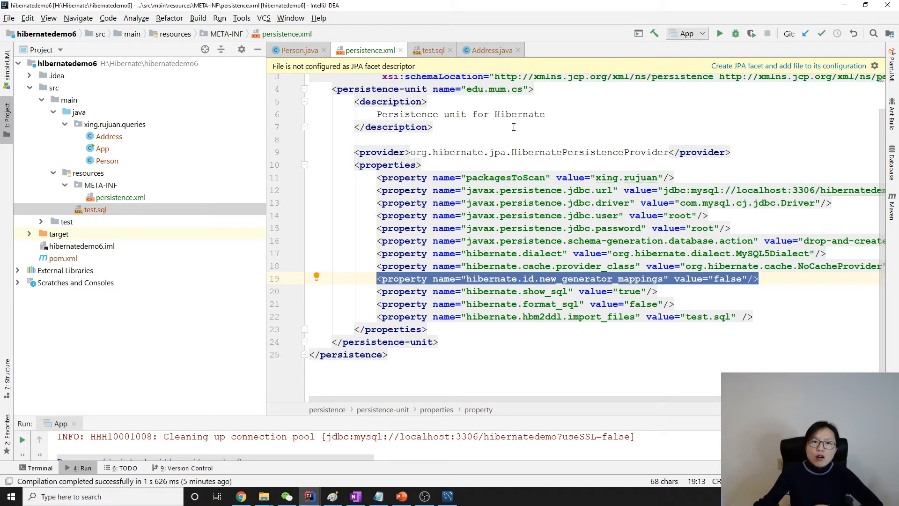
{"action": "left_click", "coordinate": [297, 50]}
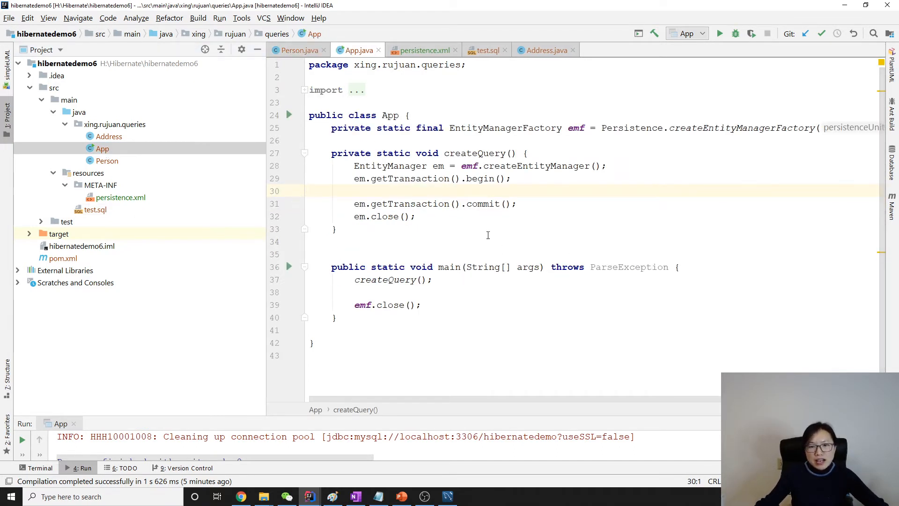
{"action": "double_click", "coordinate": [390, 116]}
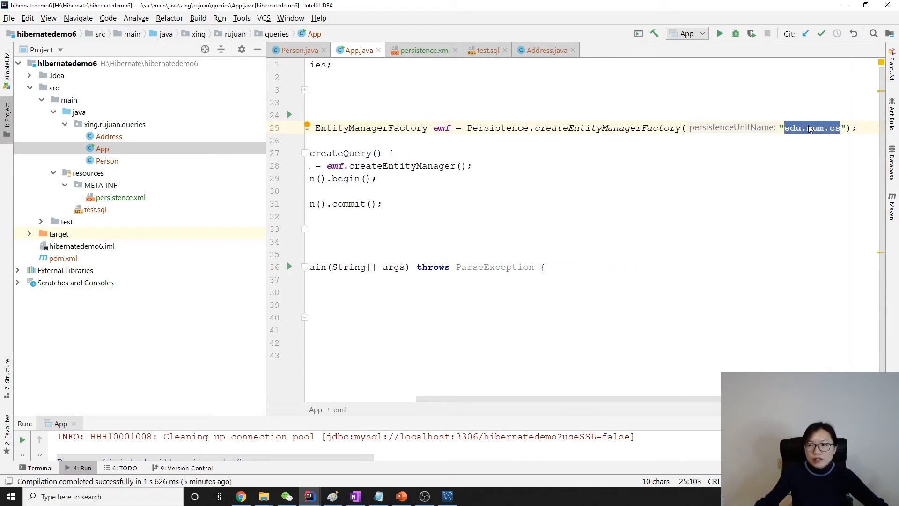
{"action": "left_click", "coordinate": [422, 50]}
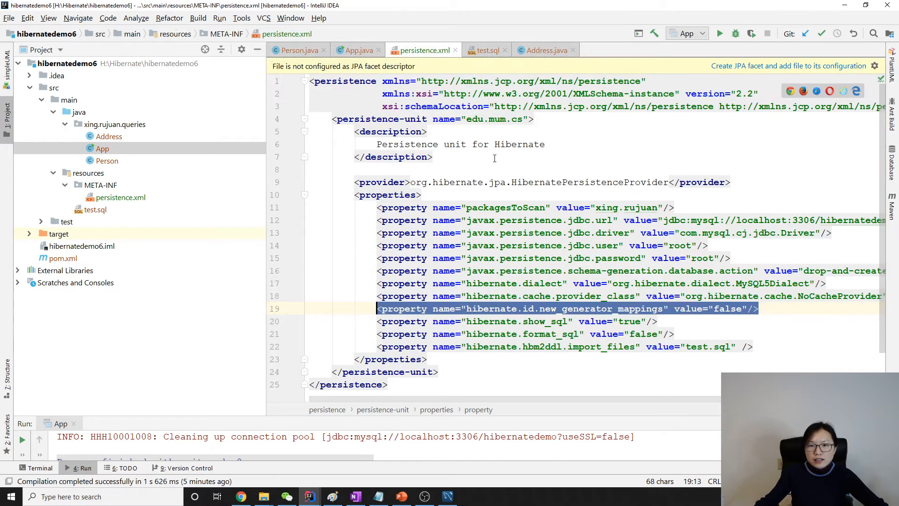
{"action": "double_click", "coordinate": [495, 119]}
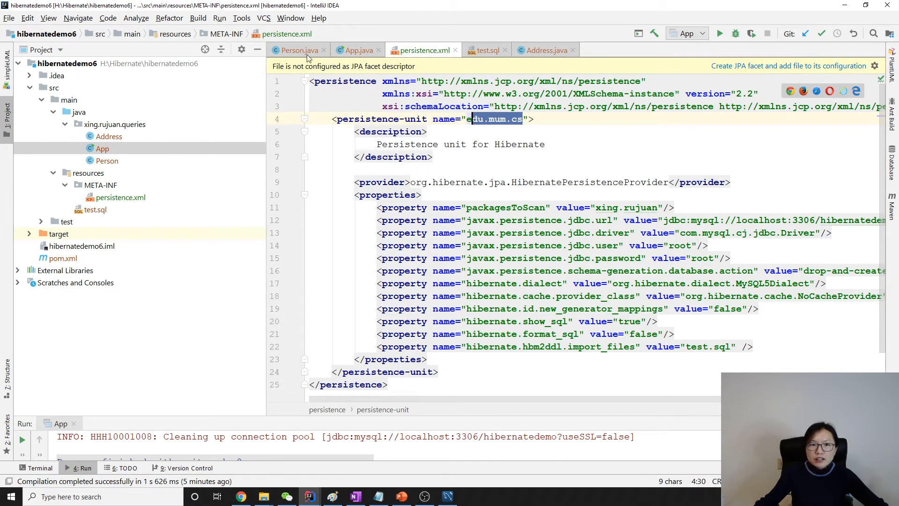
{"action": "left_click", "coordinate": [358, 51]}
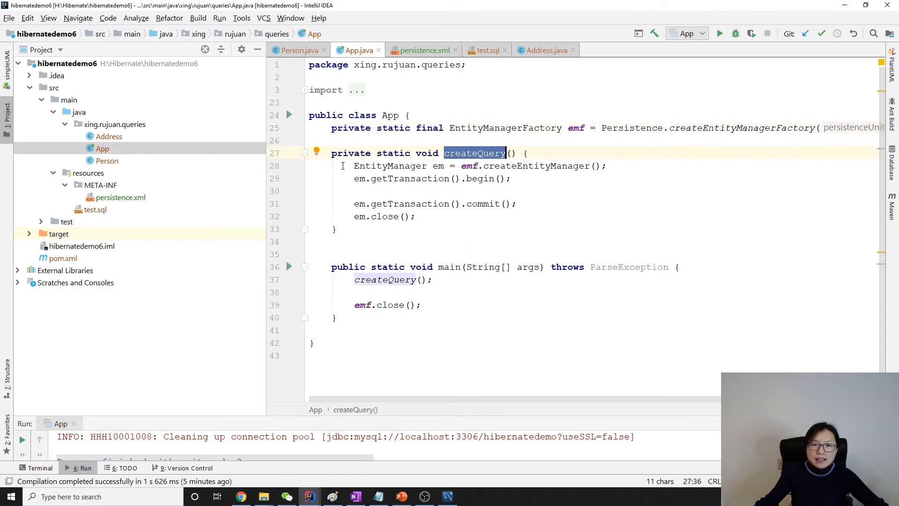
{"action": "left_click_drag", "start_coordinate": [355, 166], "coordinate": [416, 216]}
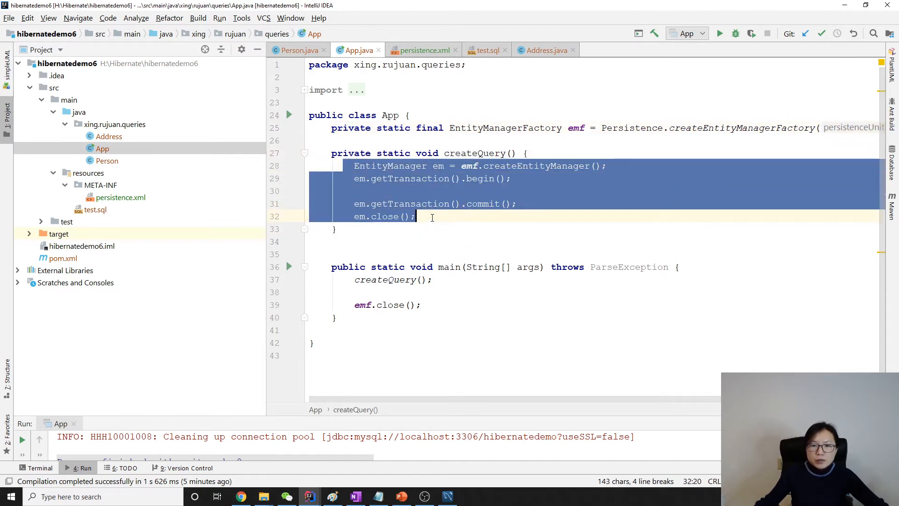
{"action": "double_click", "coordinate": [437, 166]}
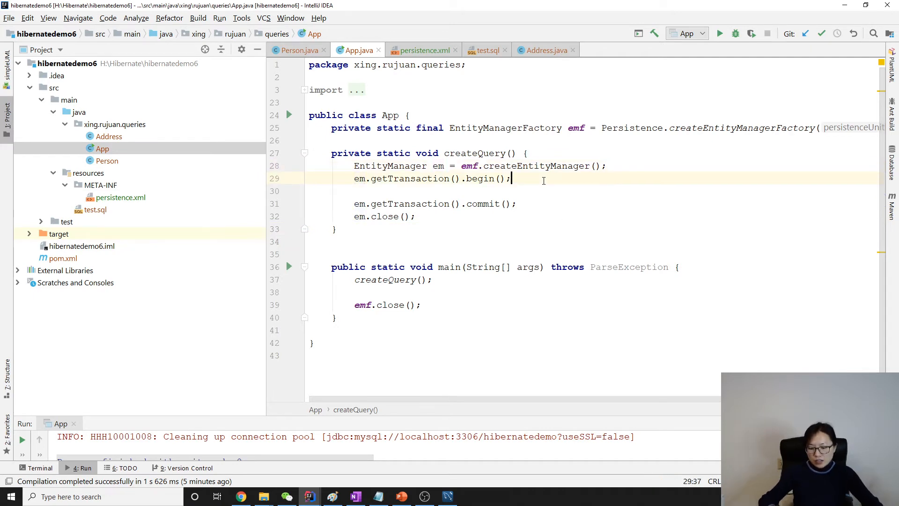
Step: Declare TypedQuery<Object> query = em.createQuery("from Person") on a new line after begin()
{"action": "key", "text": "enter"}
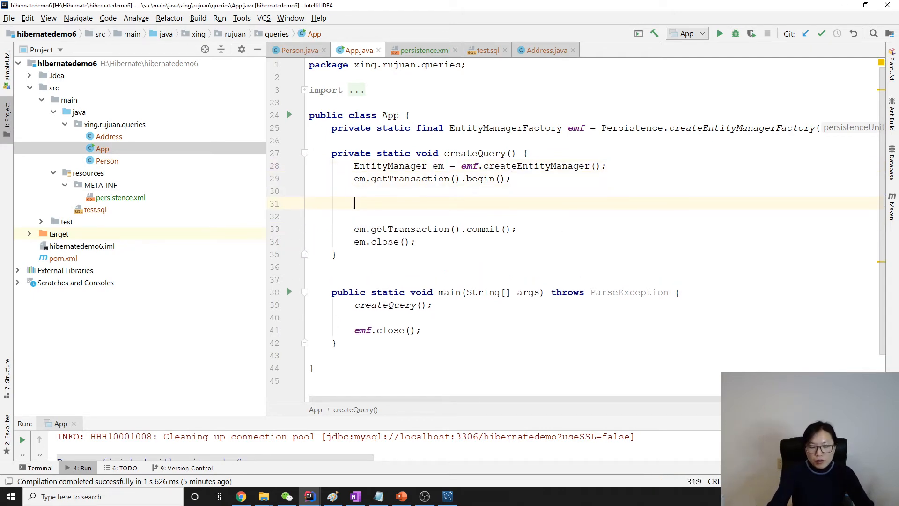
{"action": "type", "text": "TypedQuery"}
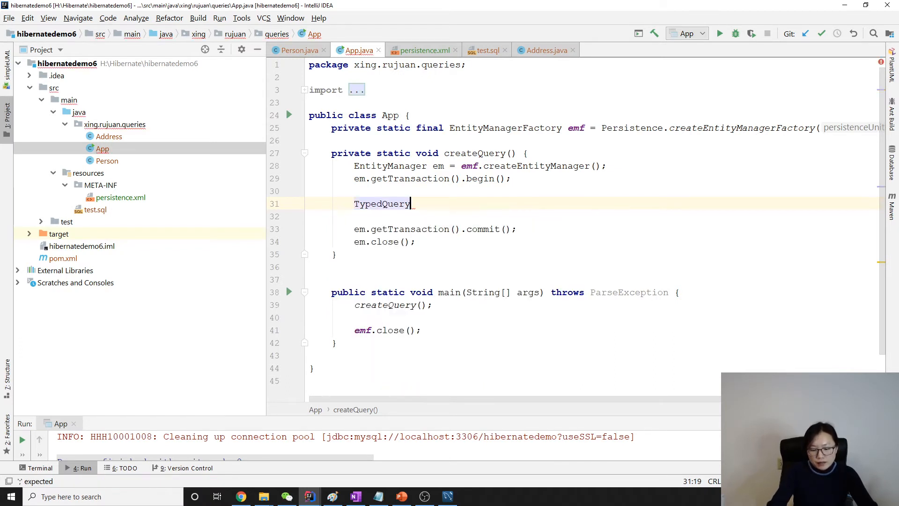
{"action": "type", "text": "<>"}
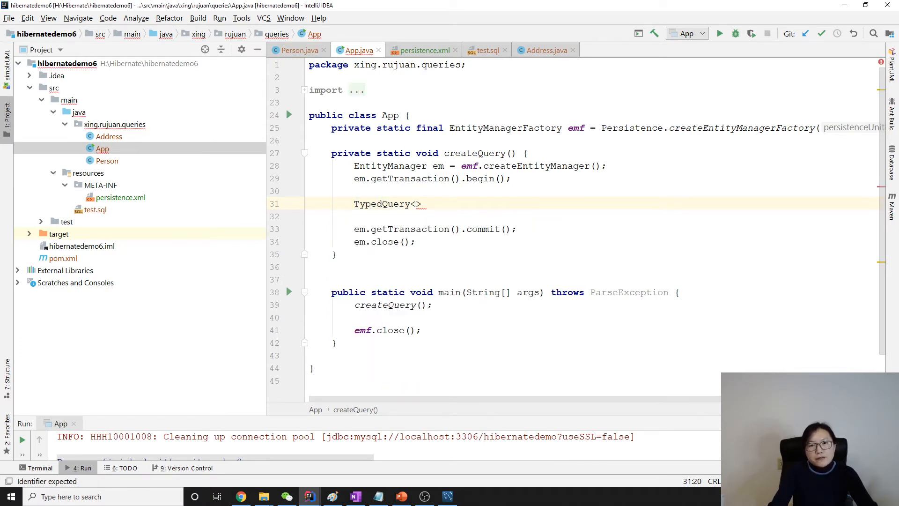
{"action": "type", "text": "Object"}
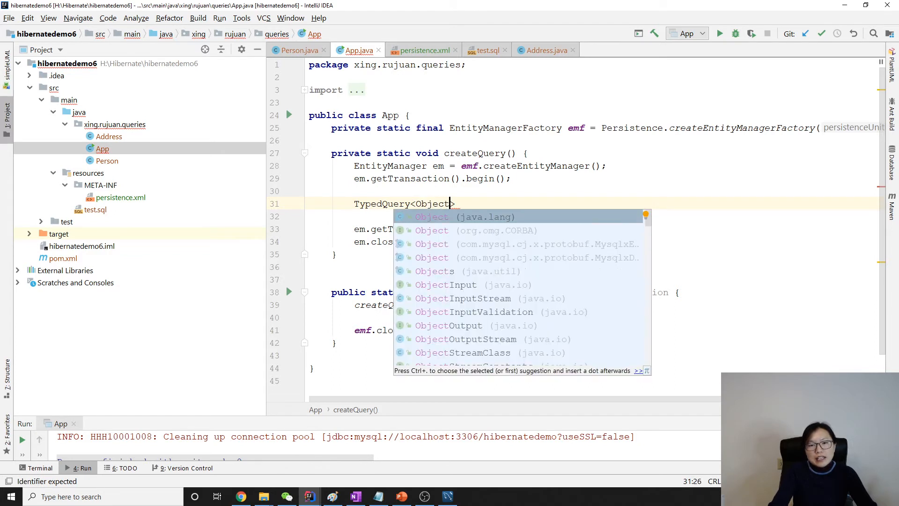
{"action": "key", "text": "Escape"}
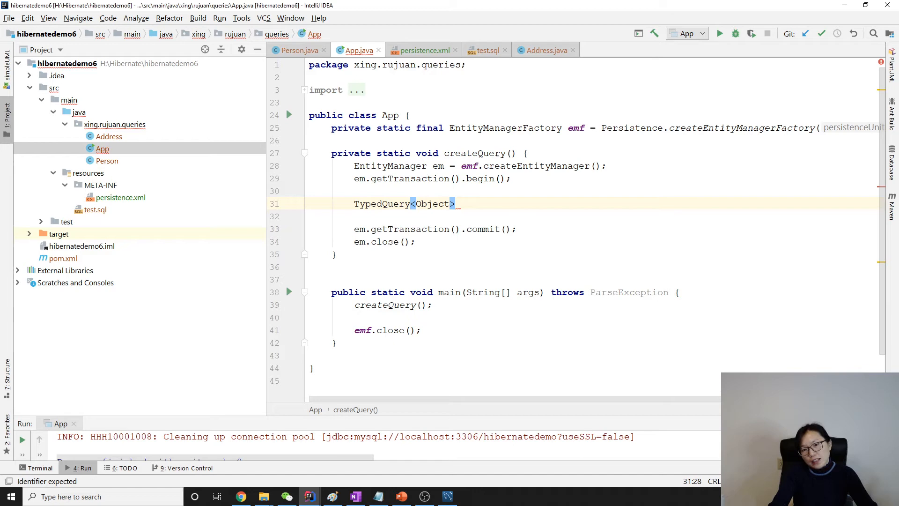
{"action": "type", "text": "query = em."}
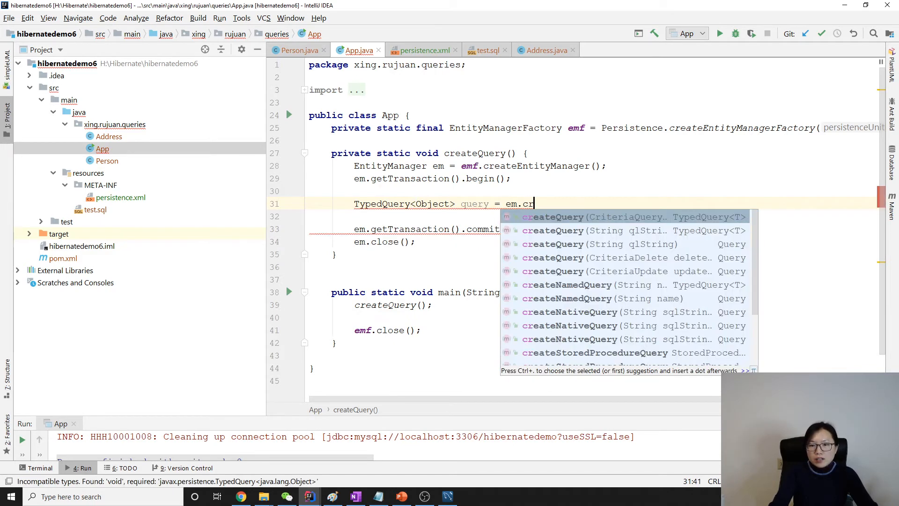
{"action": "type", "text": "createQuery()"}
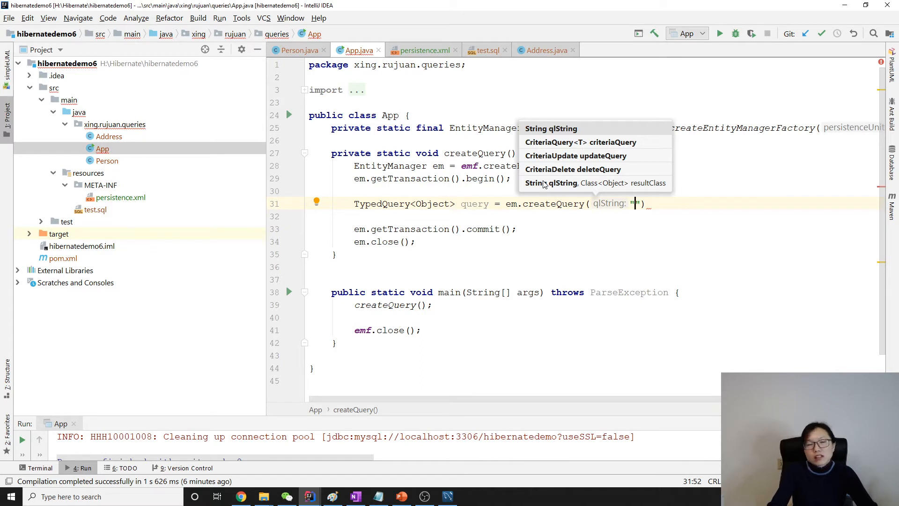
{"action": "type", "text": "f"}
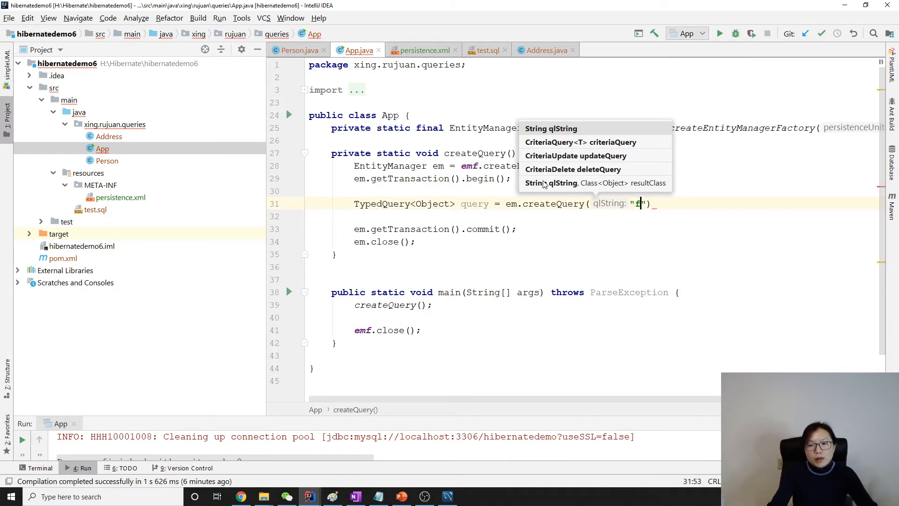
{"action": "type", "text": "rom Person"}
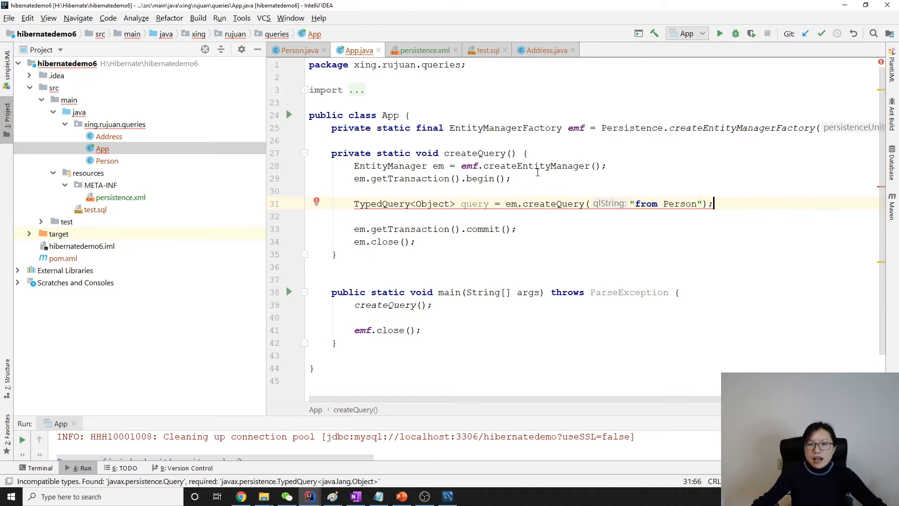
{"action": "mouse_move", "coordinate": [427, 204]}
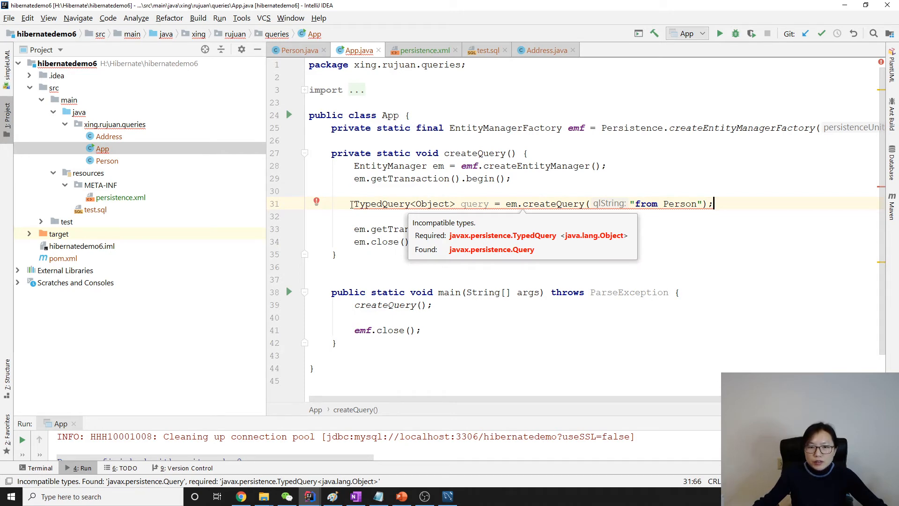
Step: Rename TypedQuery to Query and delete <Object> to clear the type mismatch
{"action": "double_click", "coordinate": [396, 204]}
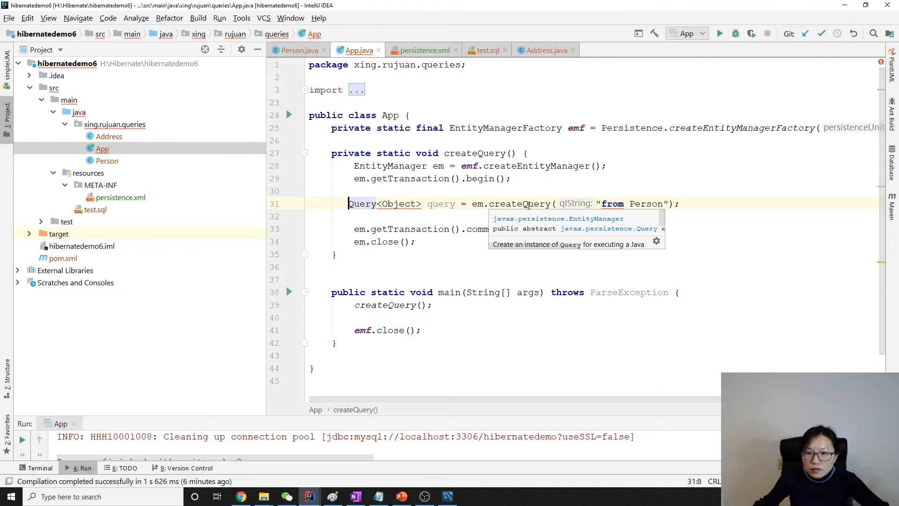
{"action": "mouse_move", "coordinate": [562, 247]}
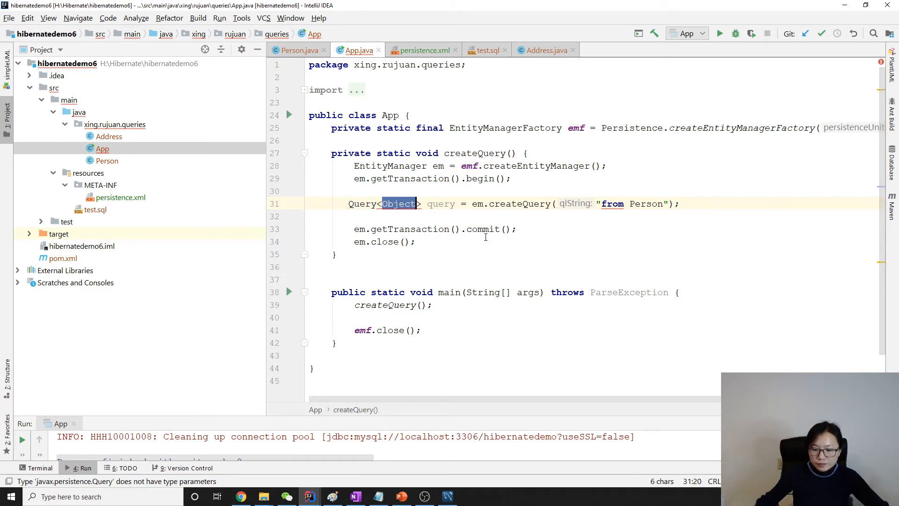
{"action": "key", "text": "Delete"}
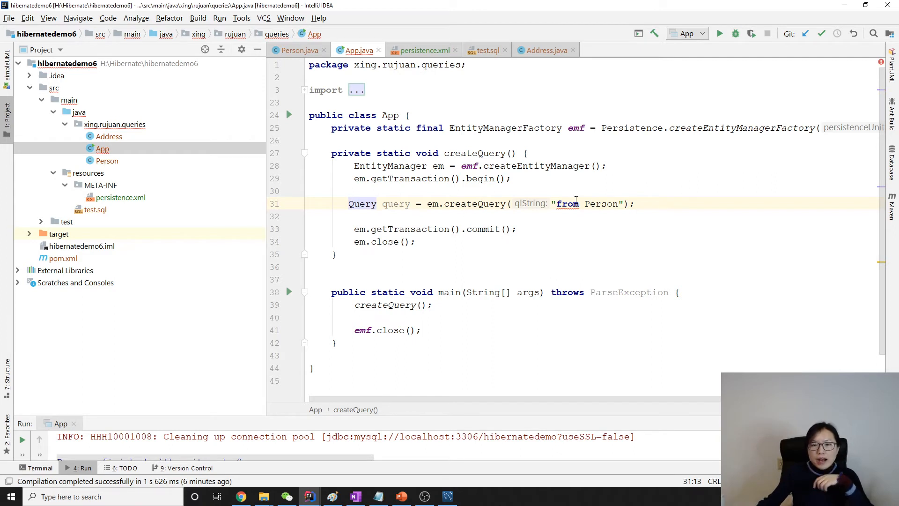
{"action": "mouse_move", "coordinate": [395, 204]}
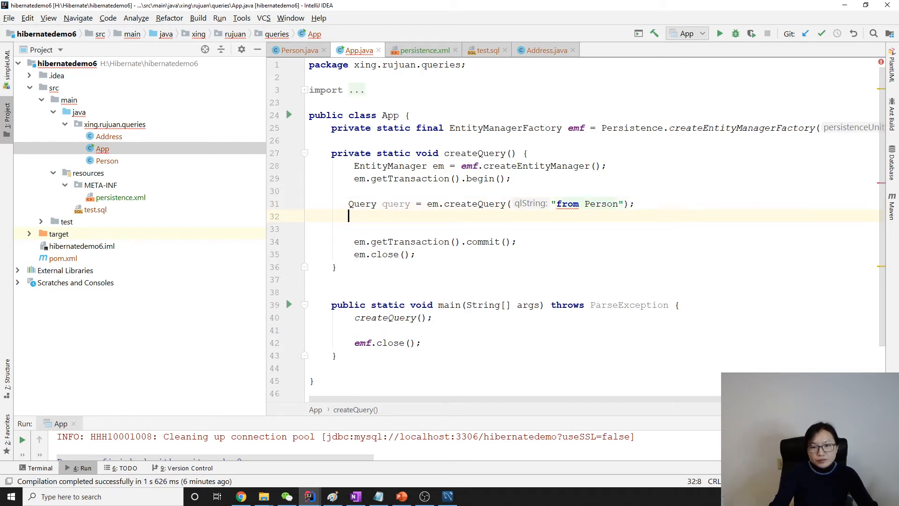
Step: Declare TypedQuery<Person> query from em.createQuery("from Person", Person.class), commenting out the Query line
{"action": "type", "text": "em."}
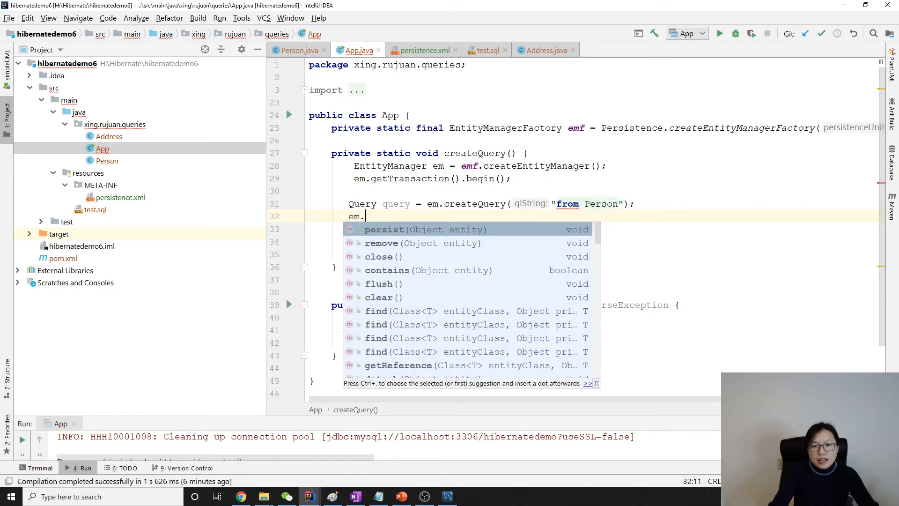
{"action": "type", "text": "cre"}
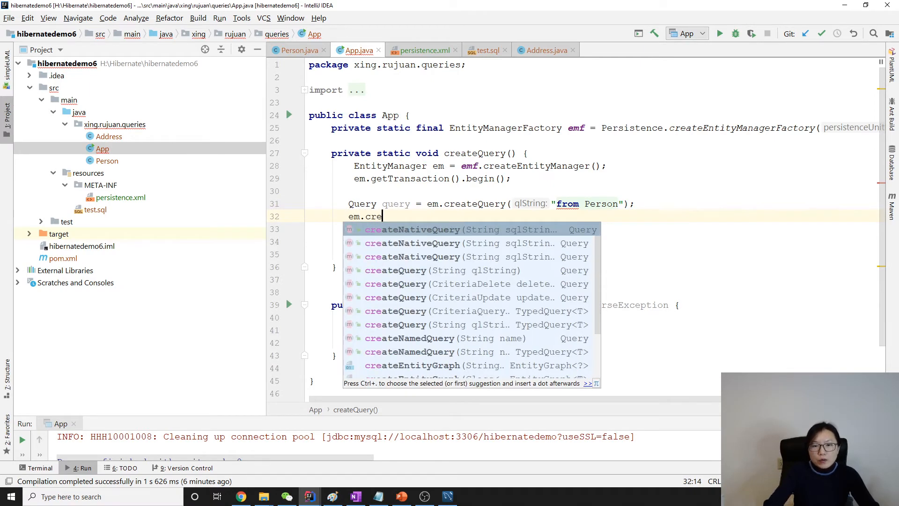
{"action": "left_click", "coordinate": [396, 271]}
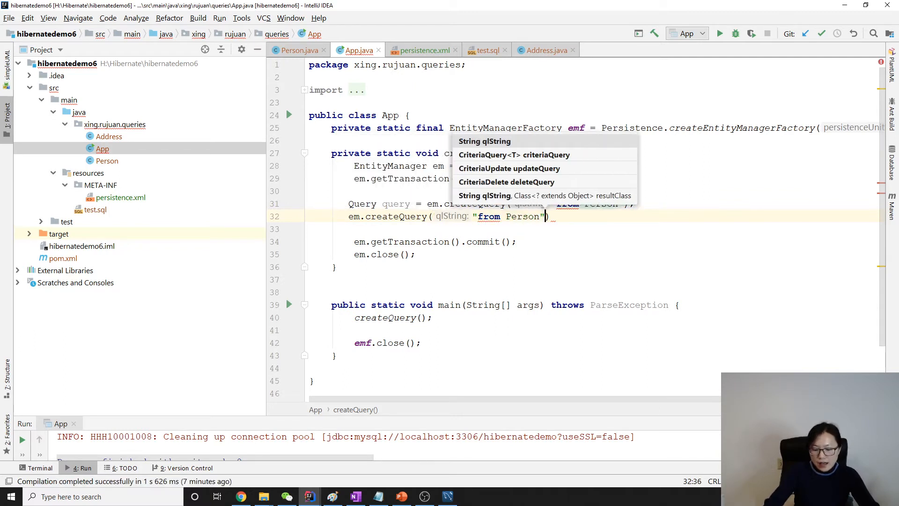
{"action": "type", "text": ","}
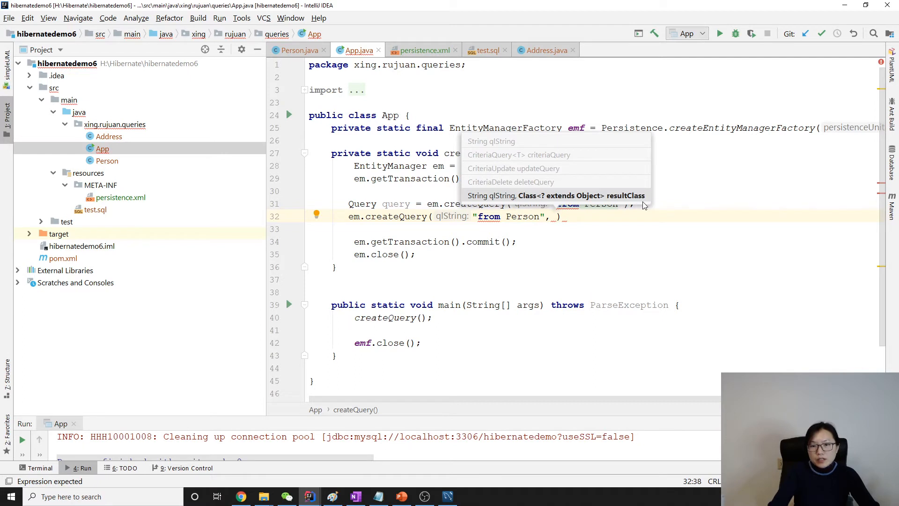
{"action": "type", "text": "Person>"}
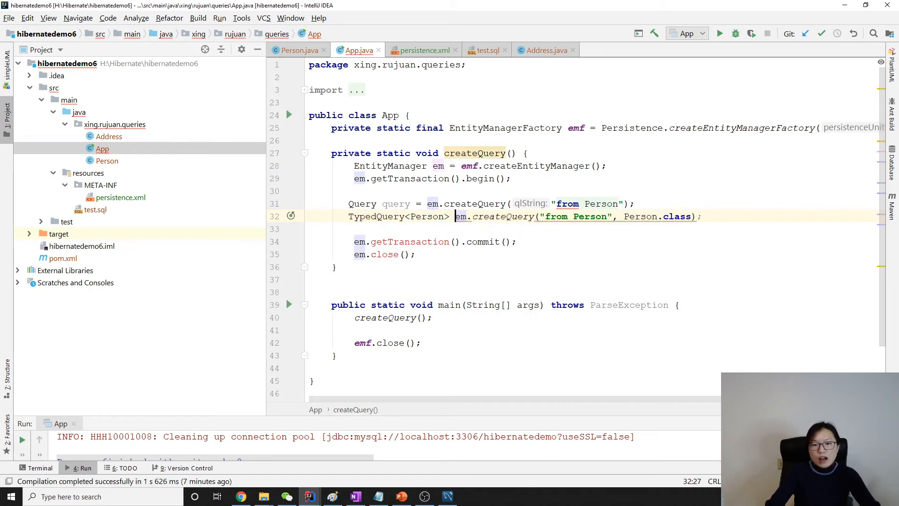
{"action": "type", "text": "query ="}
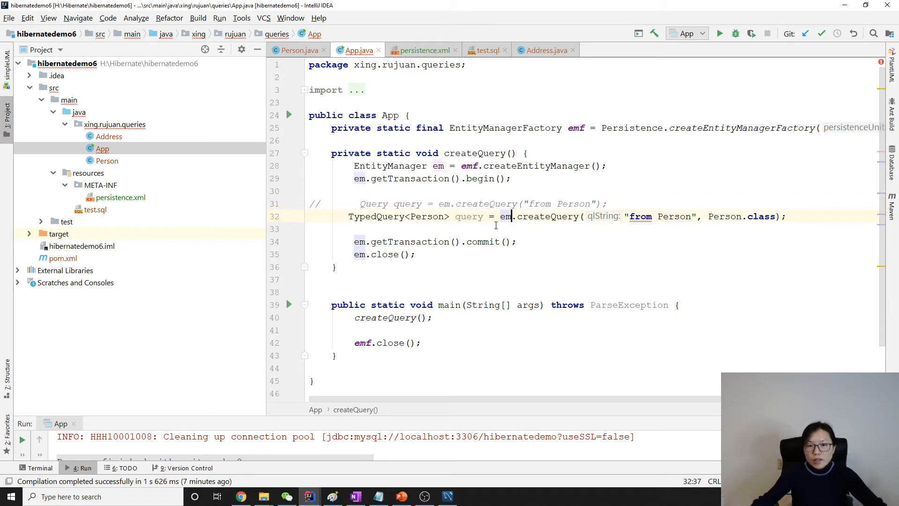
{"action": "double_click", "coordinate": [428, 217]}
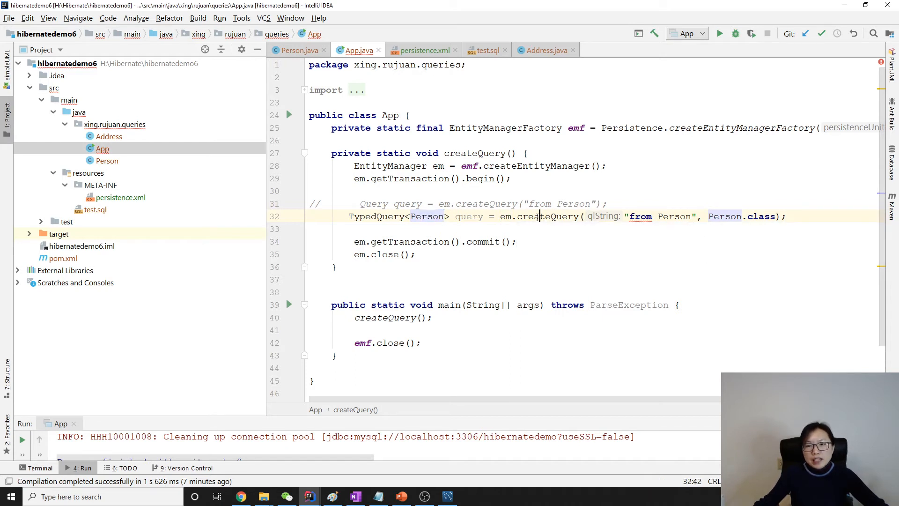
{"action": "double_click", "coordinate": [547, 216]}
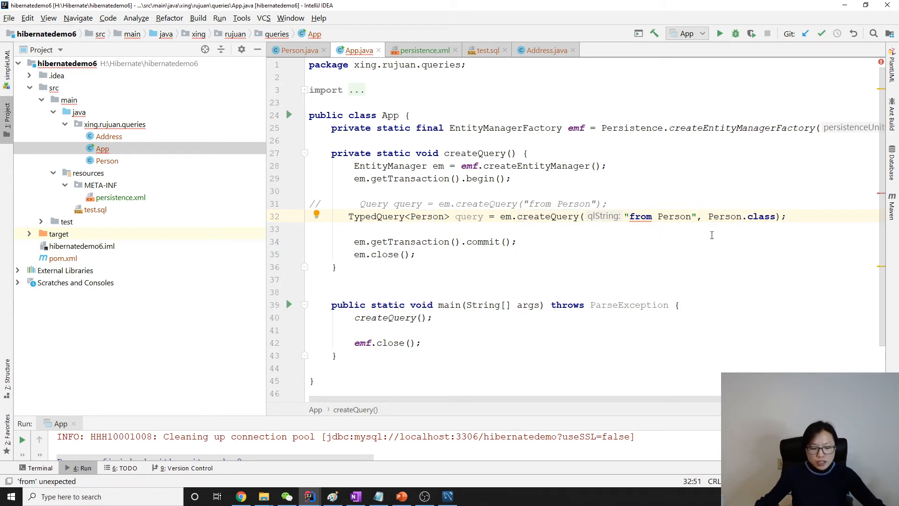
{"action": "type", "text": "slect"}
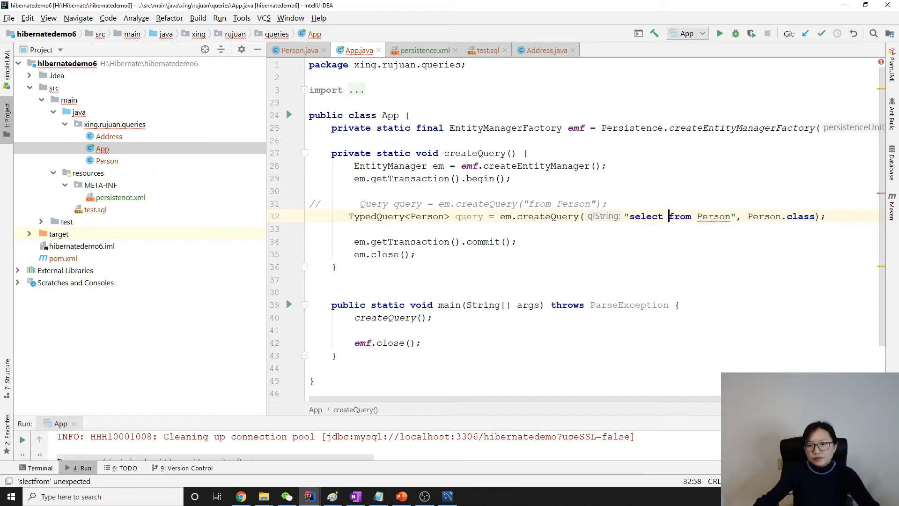
{"action": "type", "text": "p"}
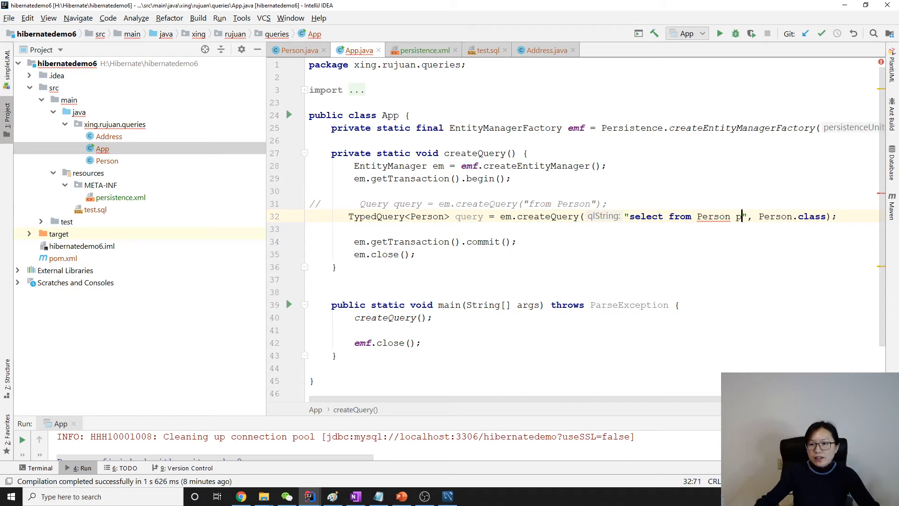
{"action": "type", "text": "p"}
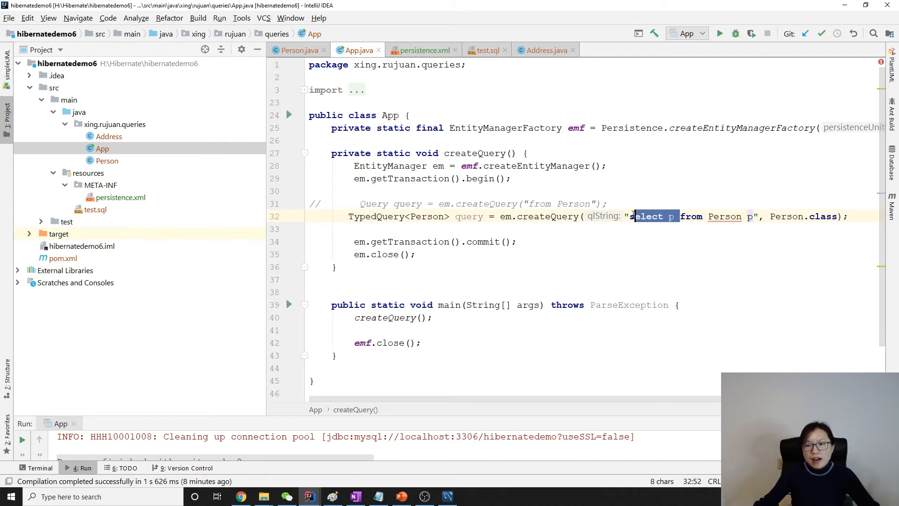
{"action": "key", "text": "Delete"}
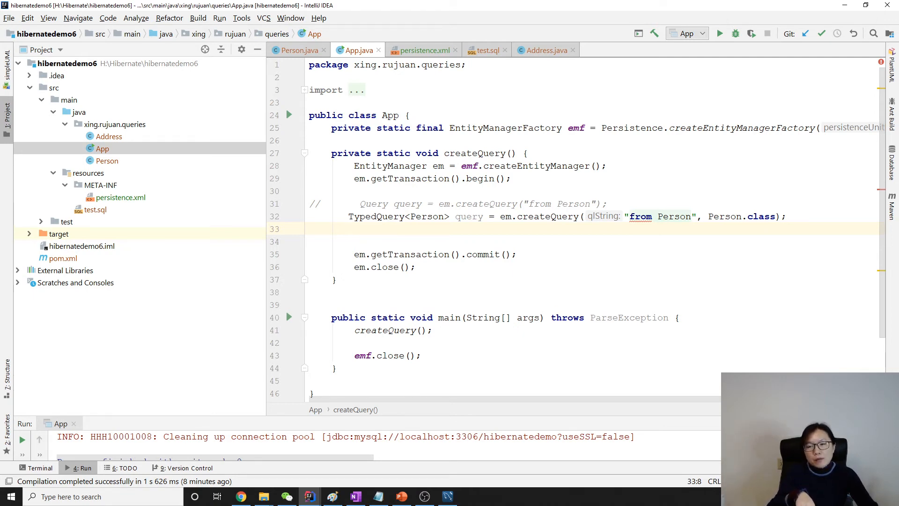
Step: Assign query.getResultList() to List<Person> personList and print personList via the sout template
{"action": "type", "text": "q"}
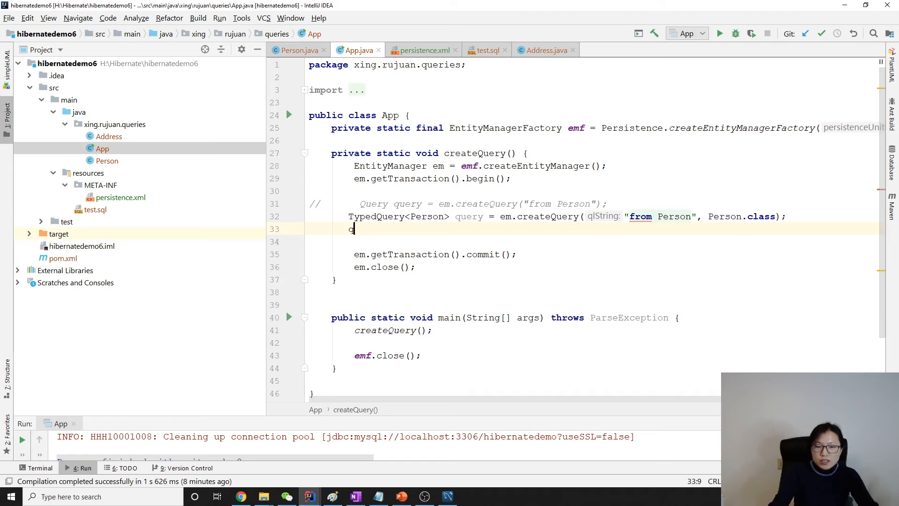
{"action": "type", "text": "query.getResultList();"}
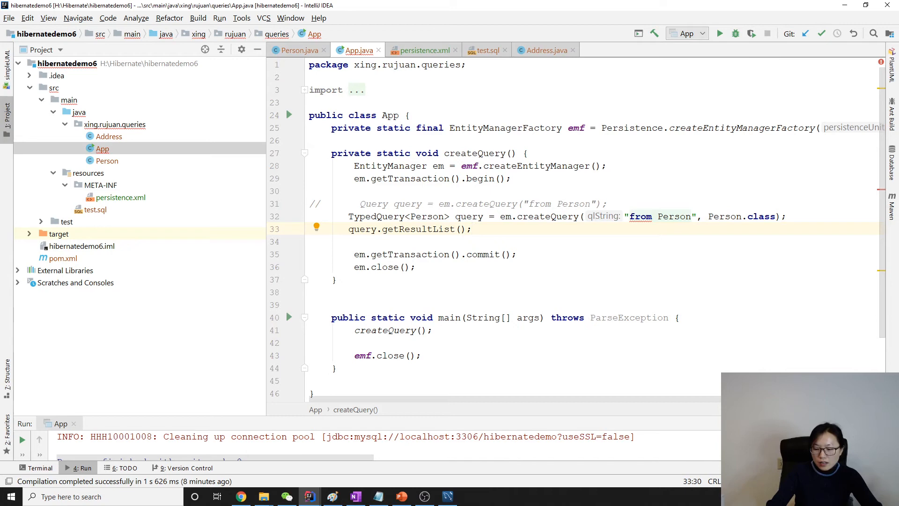
{"action": "type", "text": "List>"}
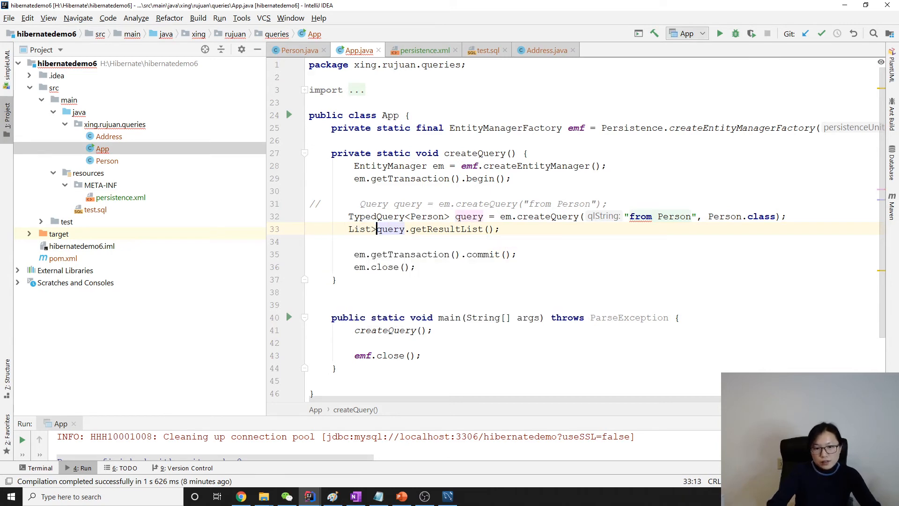
{"action": "type", "text": "Person"}
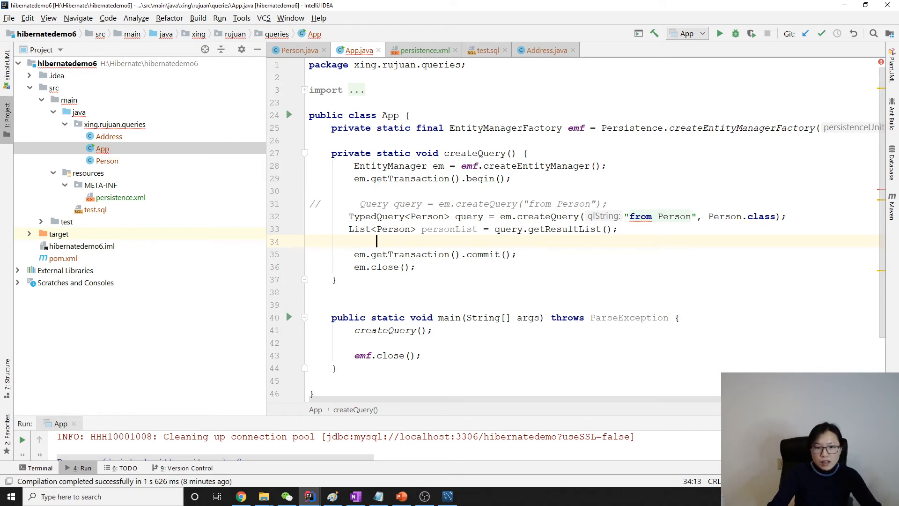
{"action": "type", "text": "sou"}
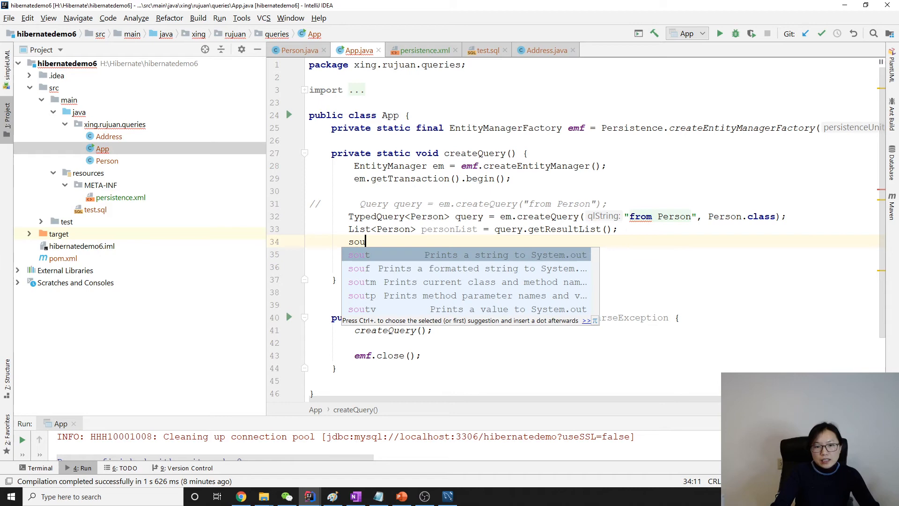
{"action": "key", "text": "Tab"}
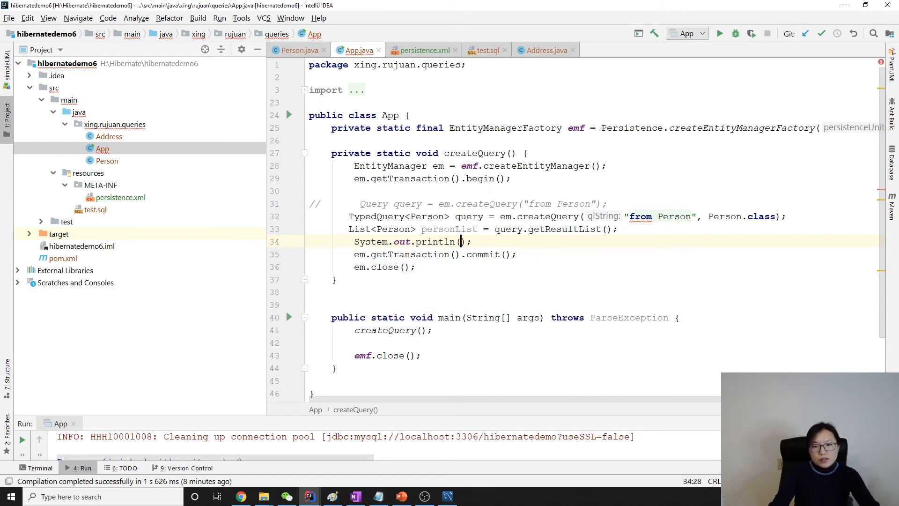
{"action": "type", "text": "personList"}
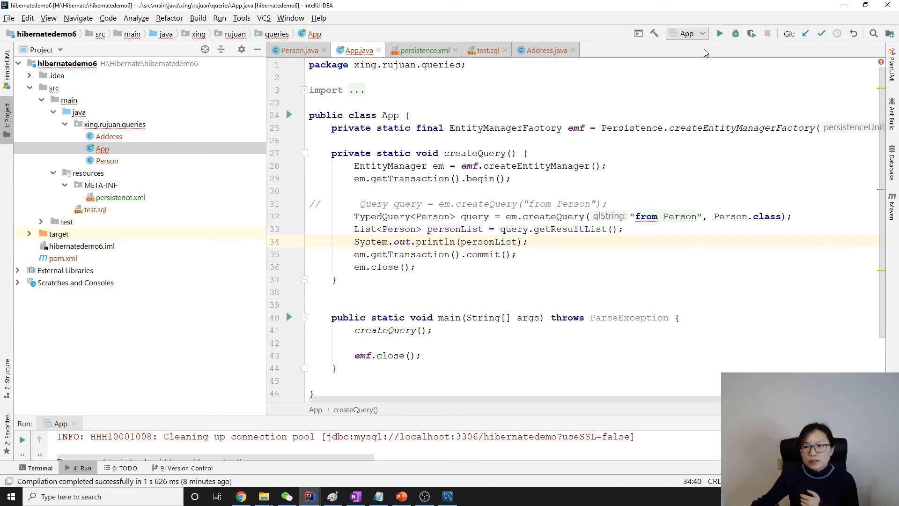
Step: Run App and enlarge the Run window showing each Person with its address
{"action": "left_click", "coordinate": [735, 34]}
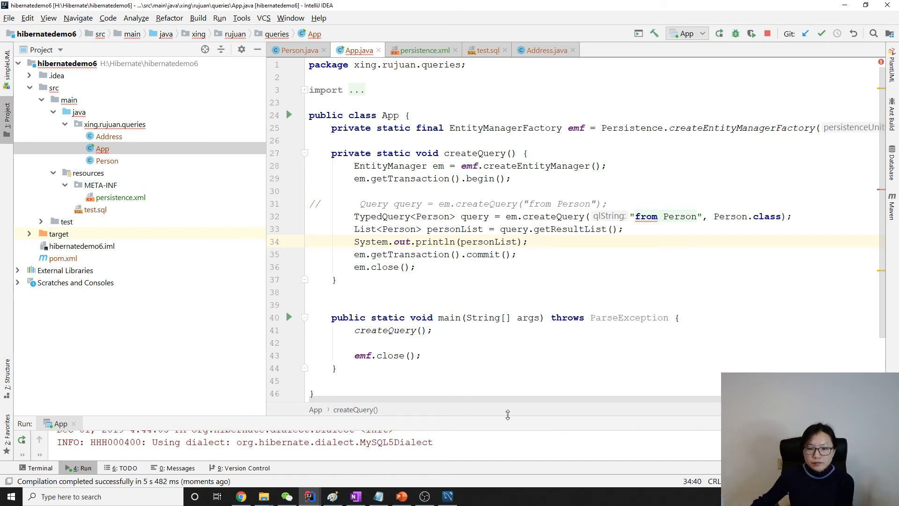
{"action": "left_click", "coordinate": [719, 33]}
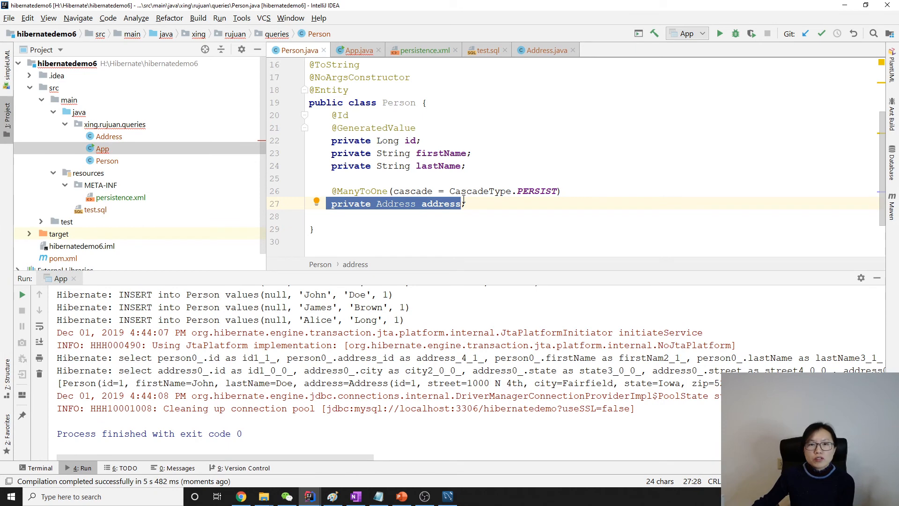
Step: Highlight the generated select SQL in the console, then inspect the commented-out Query line in App.java
{"action": "double_click", "coordinate": [146, 357]}
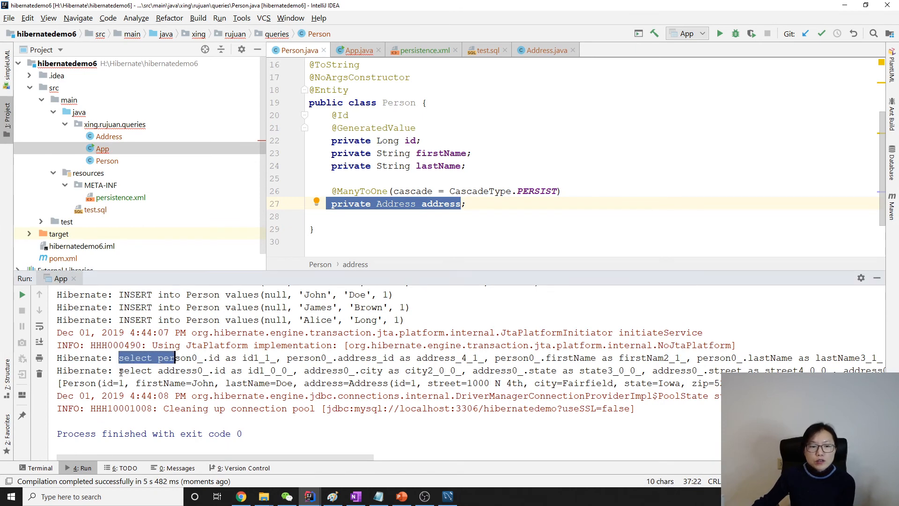
{"action": "left_click", "coordinate": [357, 50]}
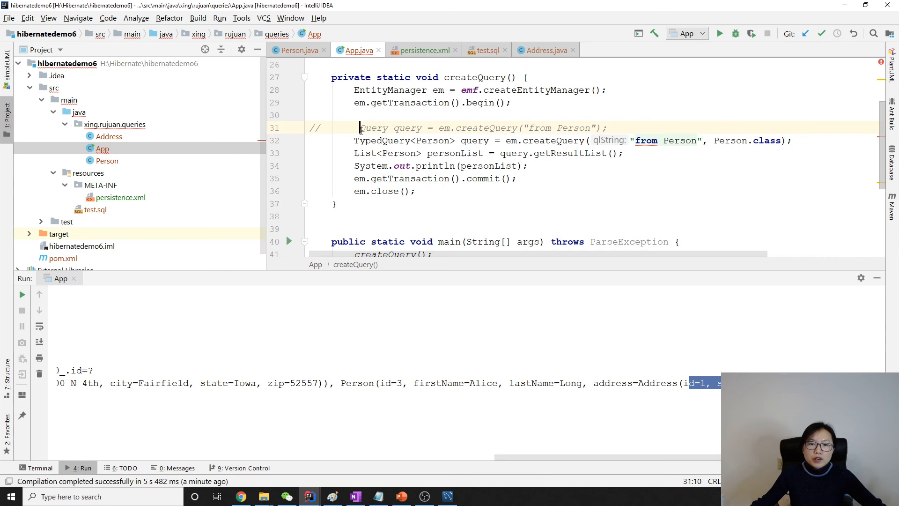
{"action": "double_click", "coordinate": [372, 127]}
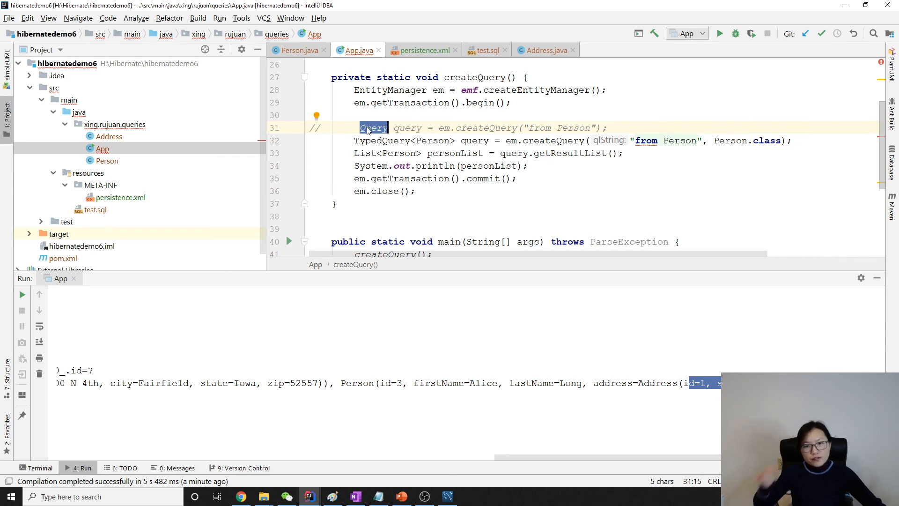